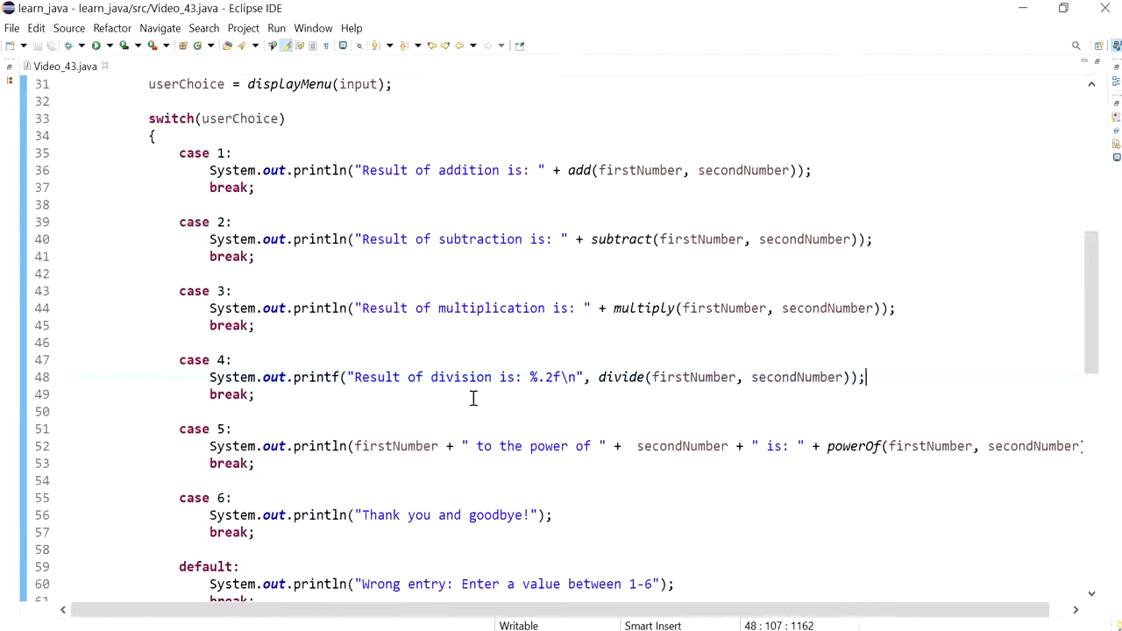
{"action": "mouse_move", "coordinate": [315, 376]}
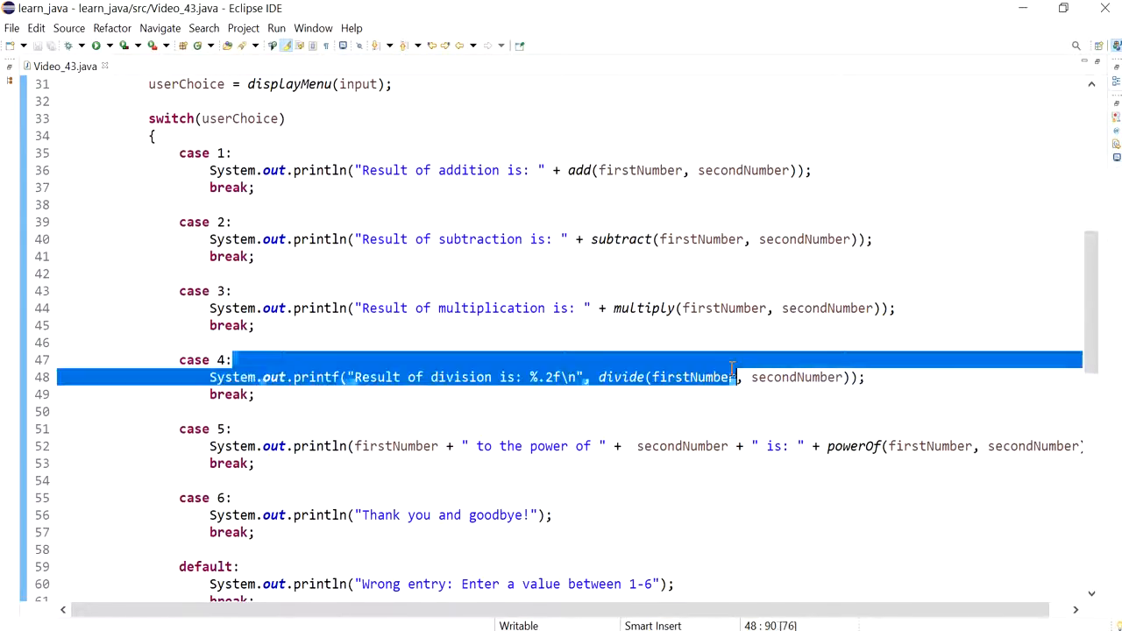
Choose division (4) in the Console and highlight the Infinity result for 2 divided by 0.
{"action": "left_click", "coordinate": [724, 377]}
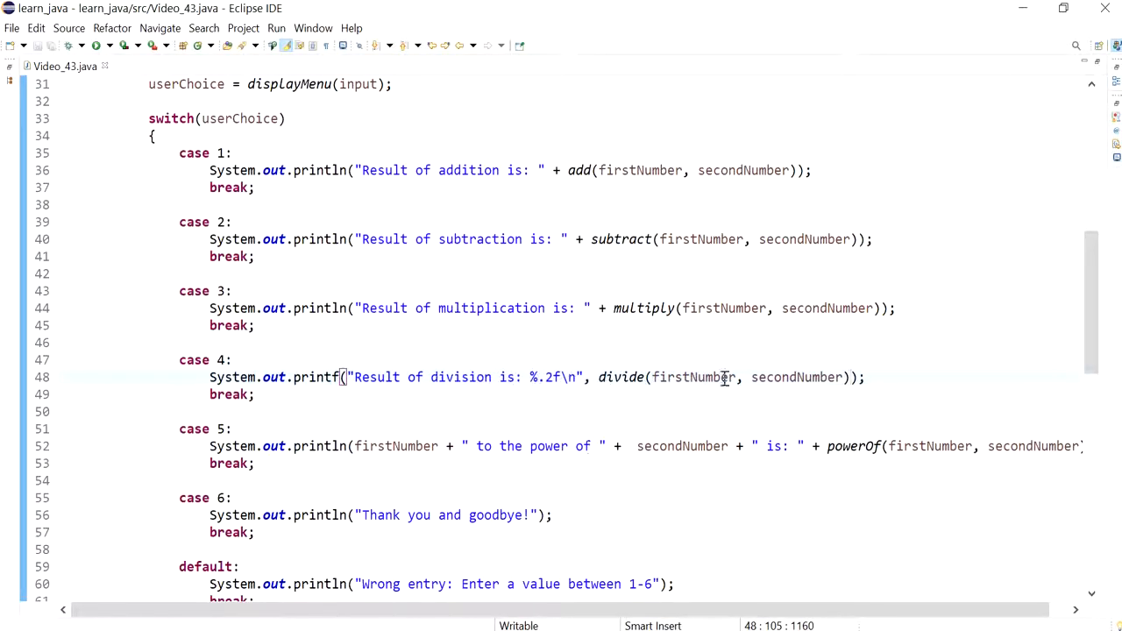
{"action": "double_click", "coordinate": [796, 377]}
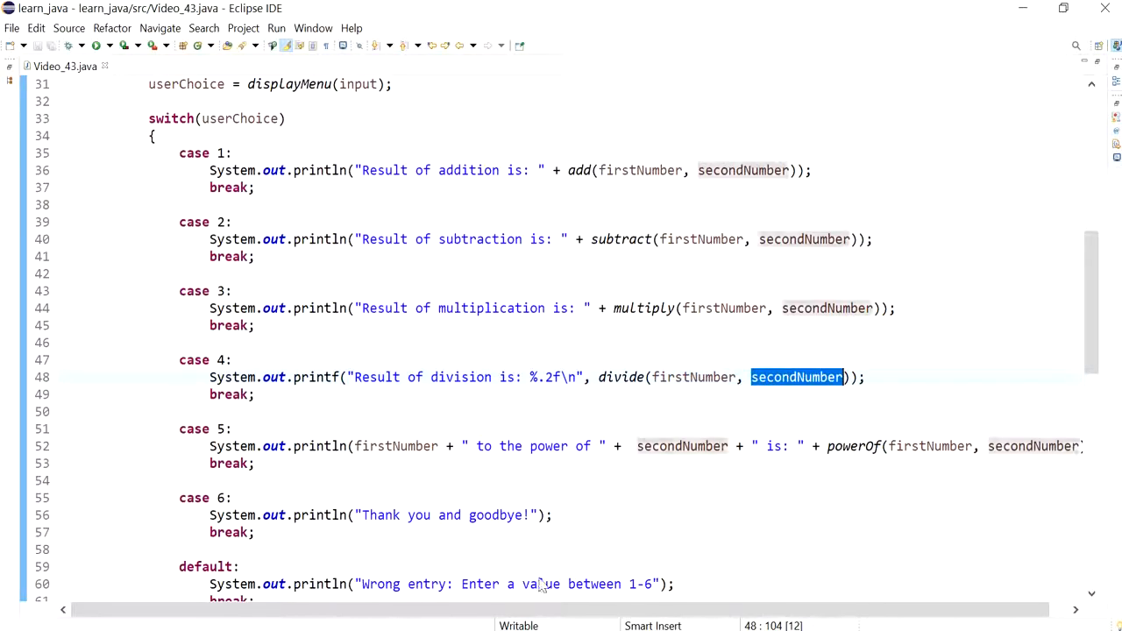
{"action": "left_click", "coordinate": [232, 359]}
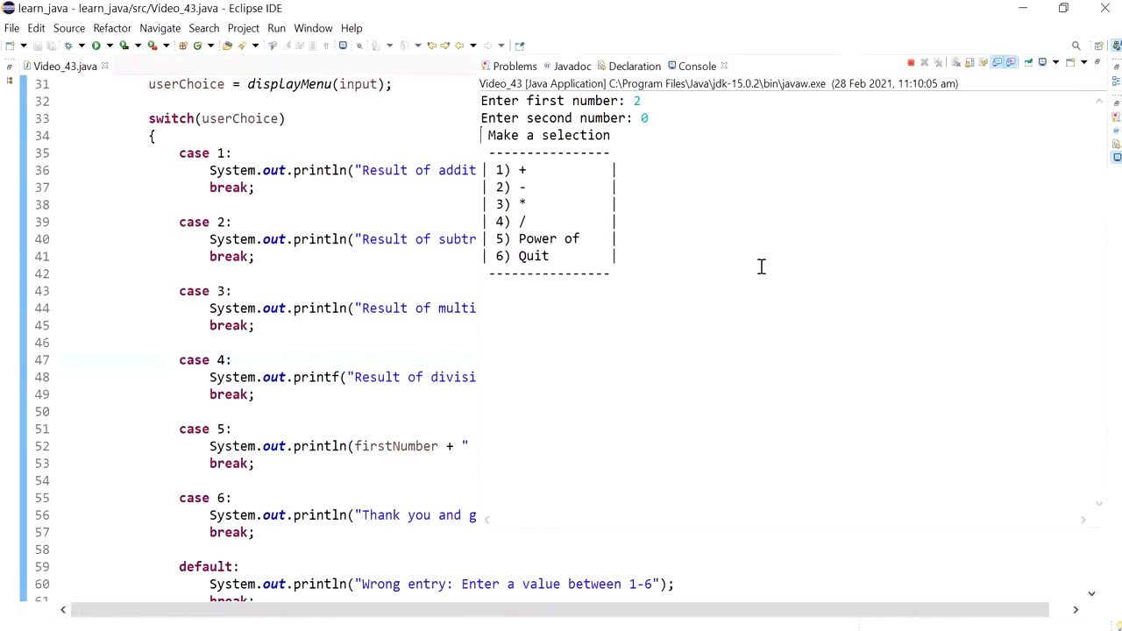
{"action": "type", "text": "4"}
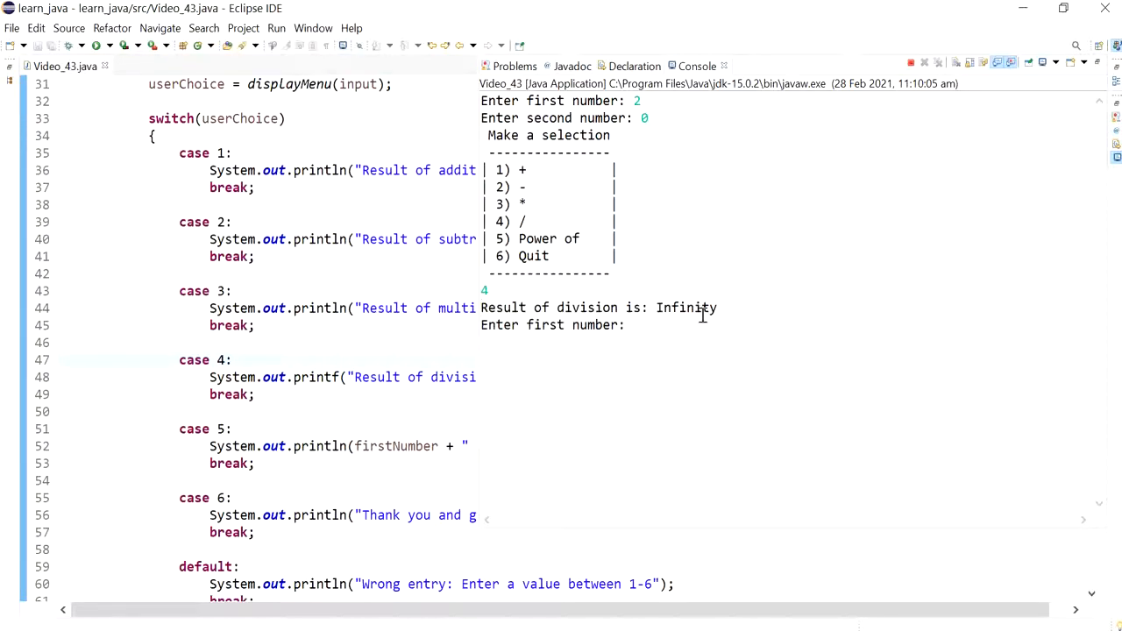
{"action": "double_click", "coordinate": [686, 308]}
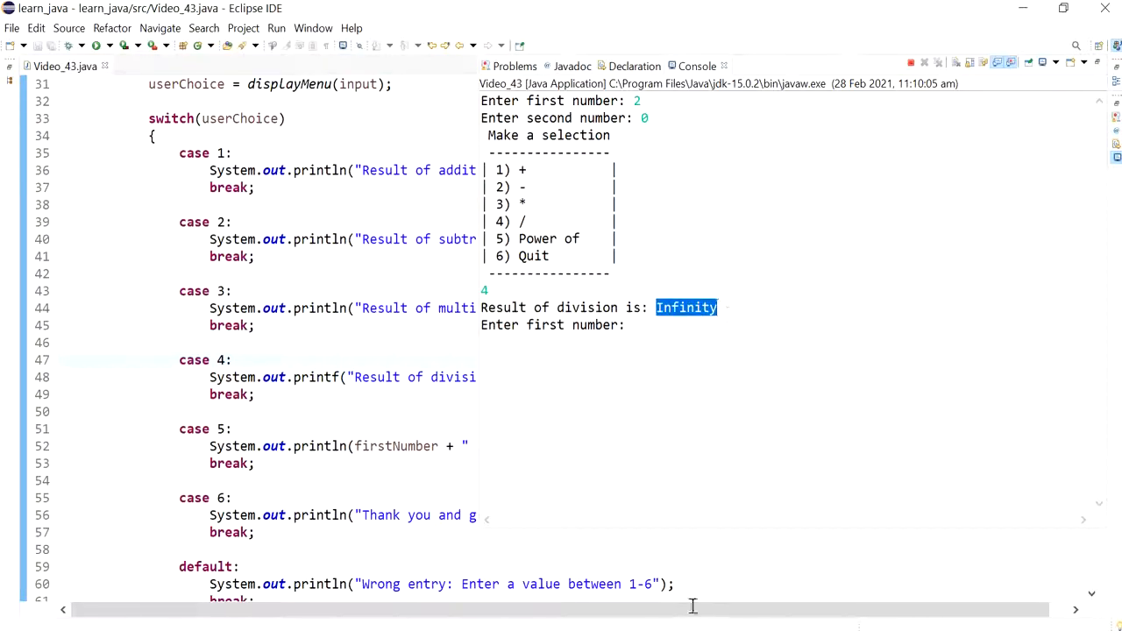
{"action": "mouse_move", "coordinate": [578, 528]}
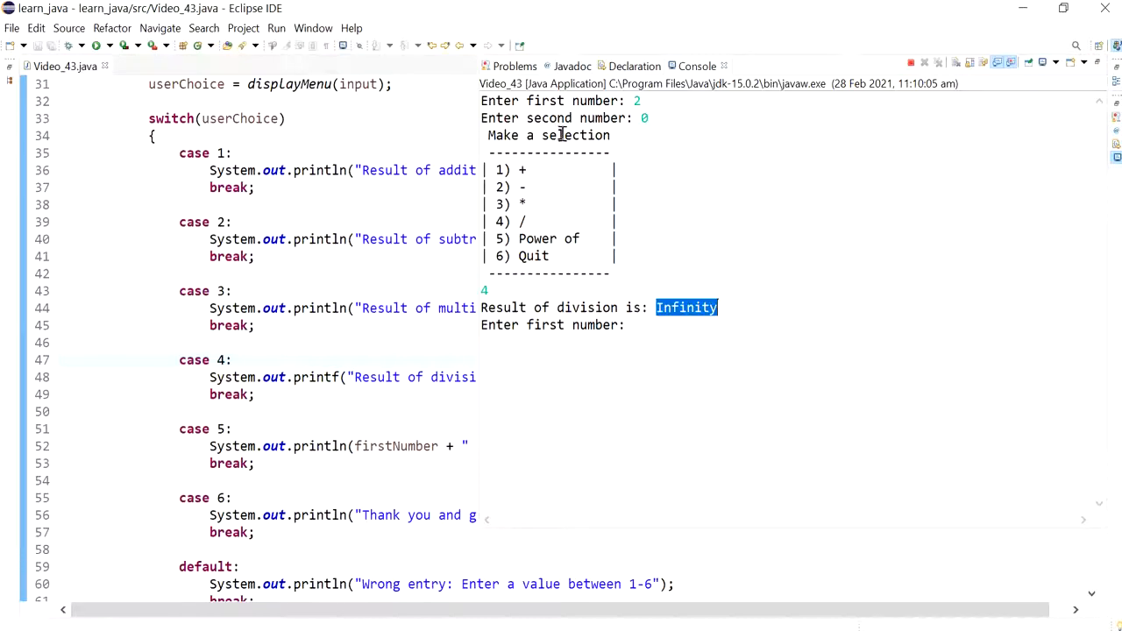
{"action": "mouse_move", "coordinate": [565, 228]}
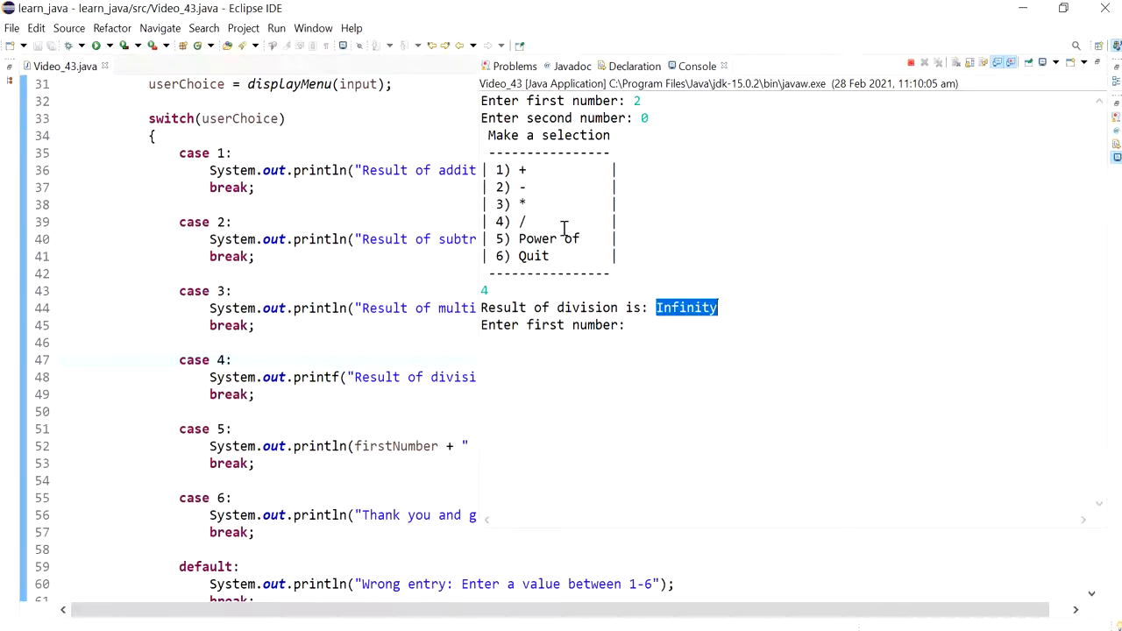
{"action": "mouse_move", "coordinate": [710, 280]}
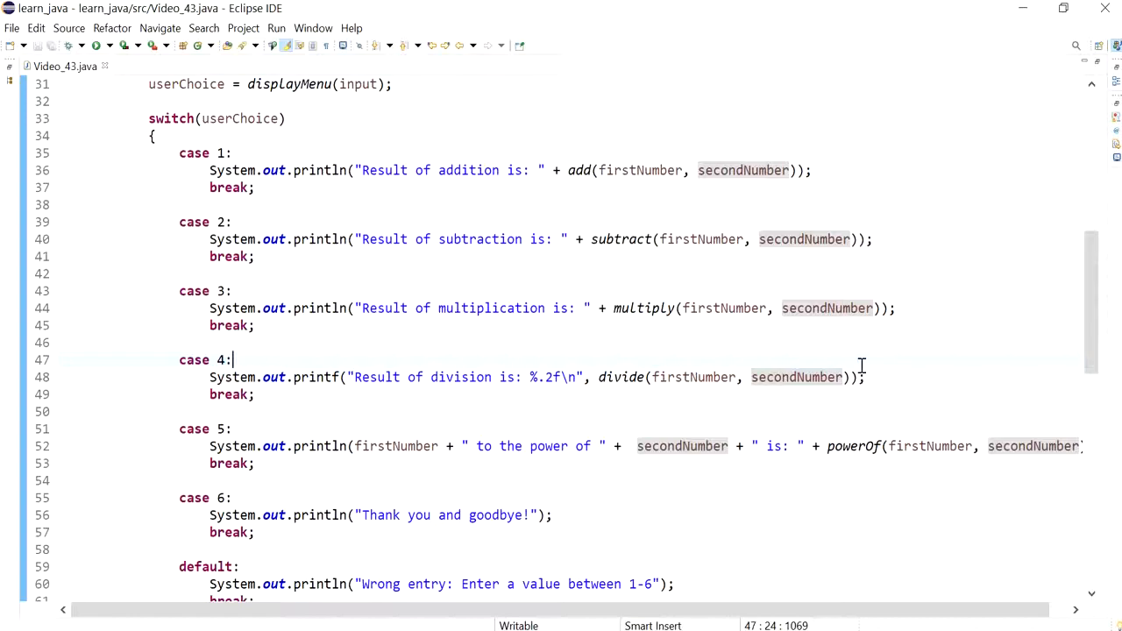
Replace the divide(firstNumber, secondNumber) call in case 4's printf with the literal 2/0.
{"action": "left_click", "coordinate": [599, 377]}
{"action": "type", "text": "d"}
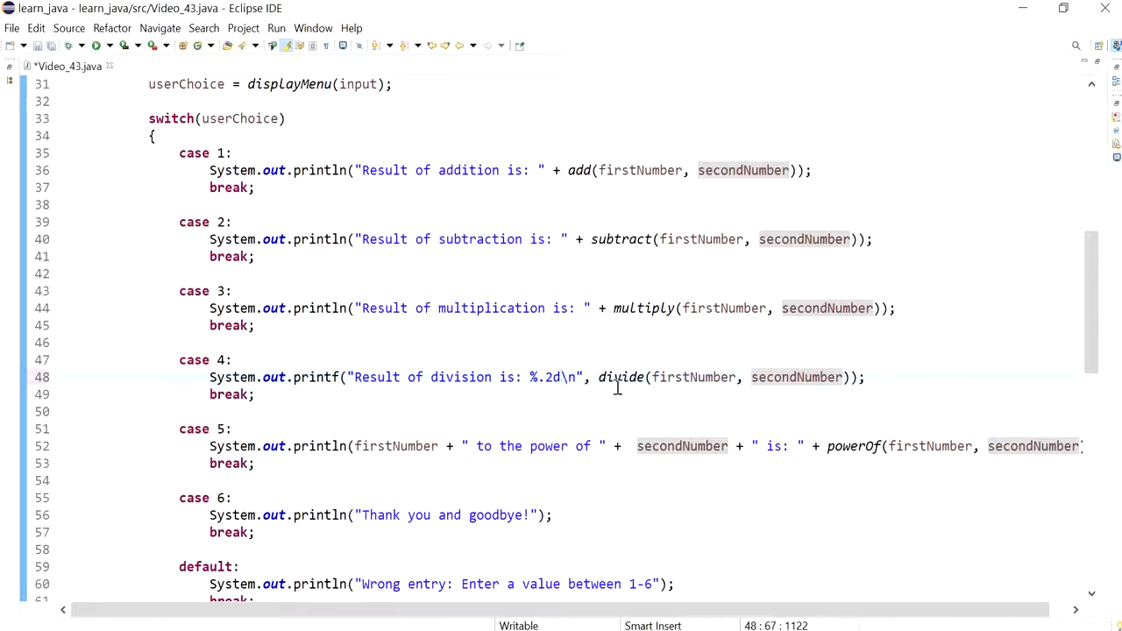
{"action": "left_click_drag", "start_coordinate": [599, 377], "coordinate": [848, 377]}
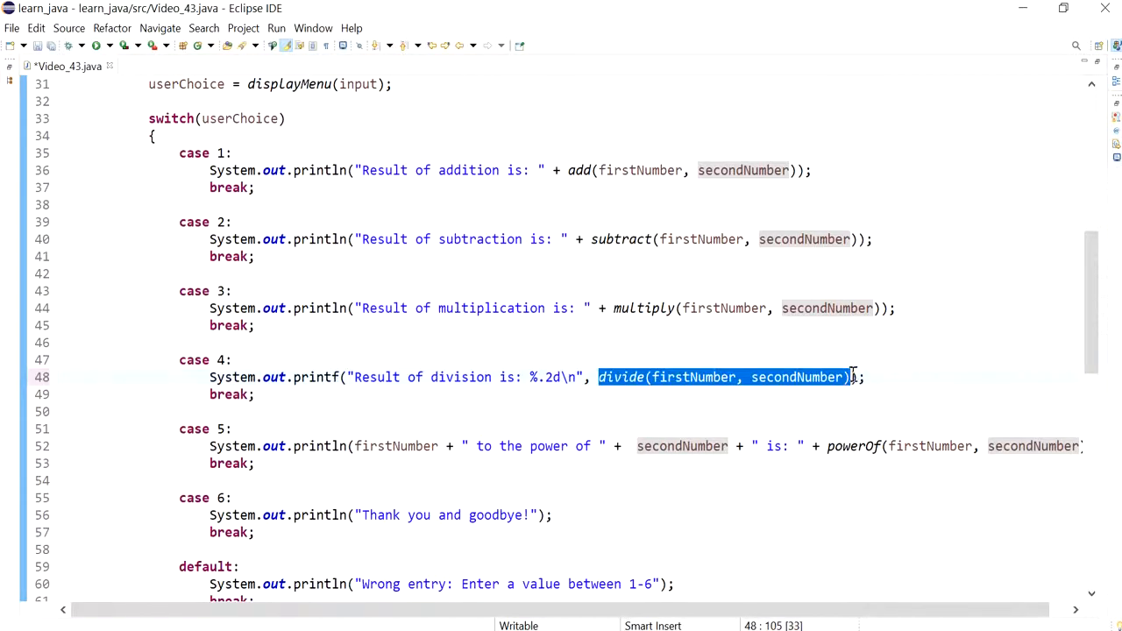
{"action": "type", "text": "2/"}
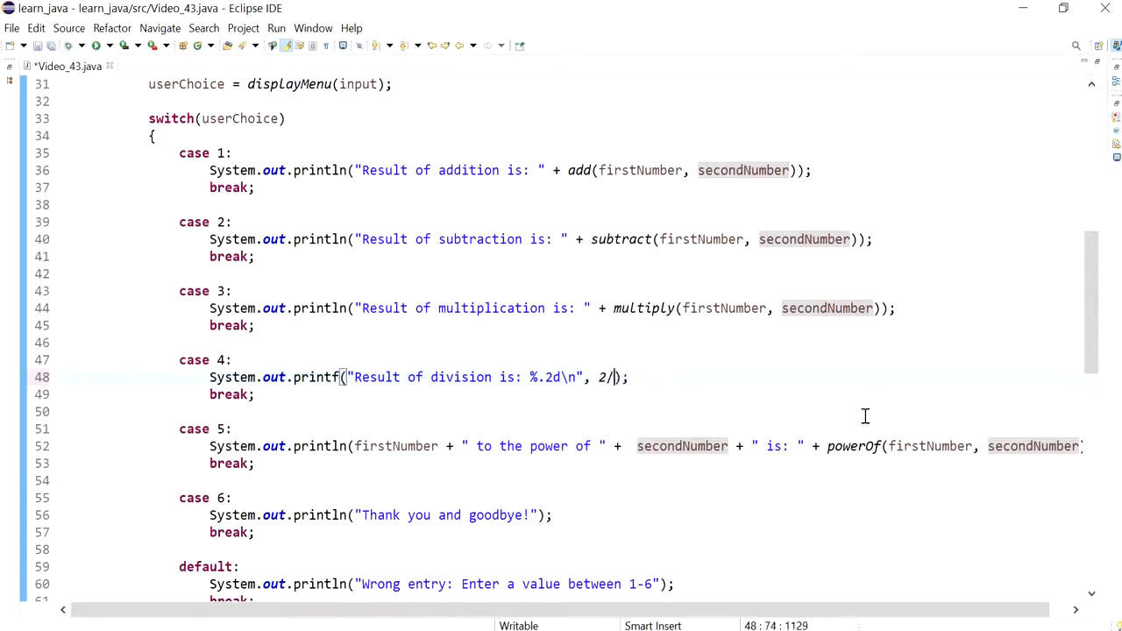
{"action": "type", "text": "0"}
{"action": "type", "text": "2"}
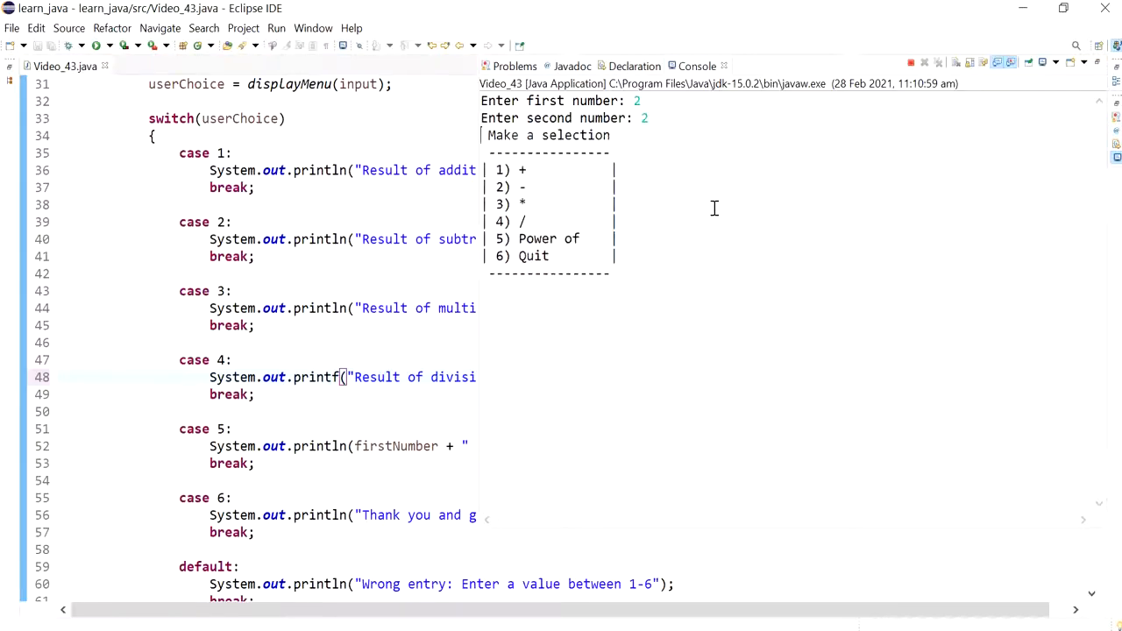
Enter 4 at the menu prompt to trigger the ArithmeticException from 2/0 at line 48.
{"action": "type", "text": "4"}
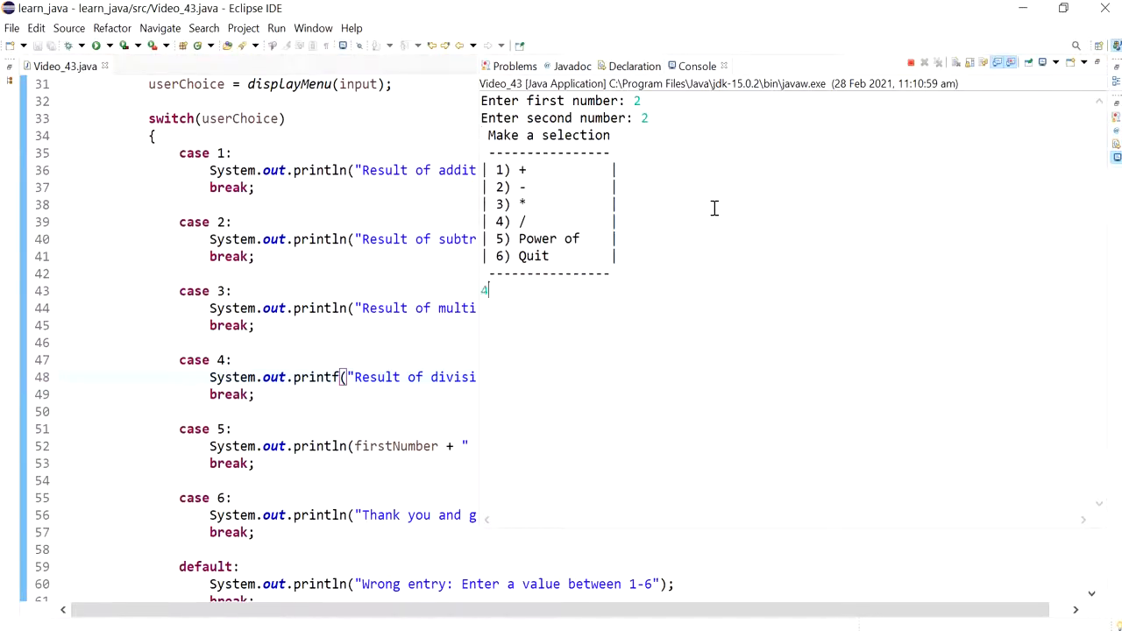
{"action": "mouse_move", "coordinate": [501, 504]}
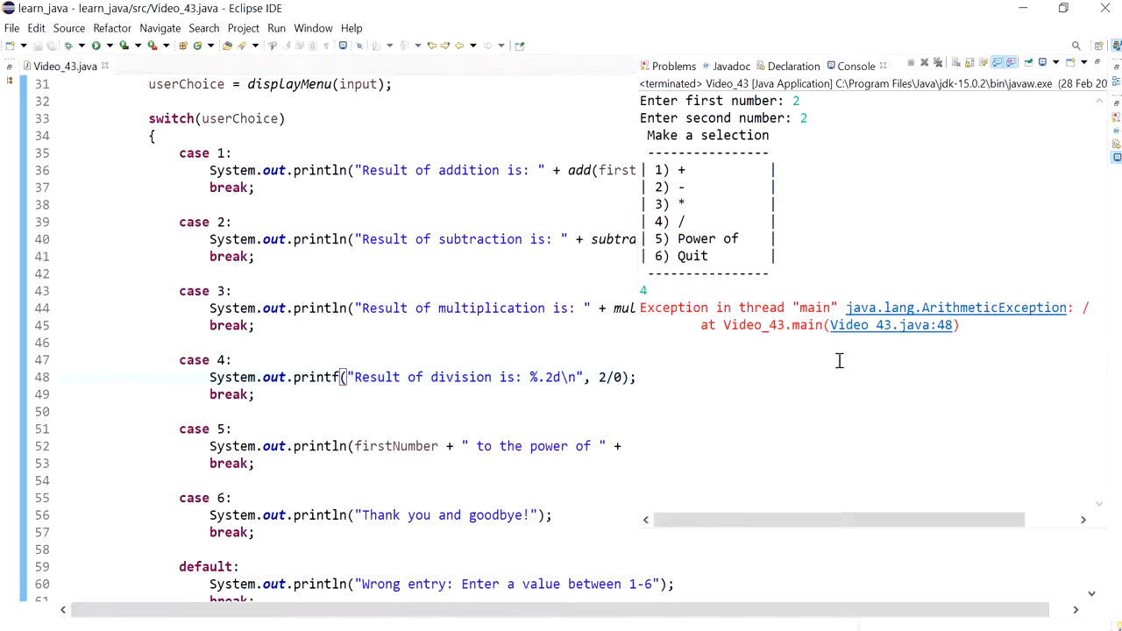
{"action": "mouse_move", "coordinate": [1037, 314]}
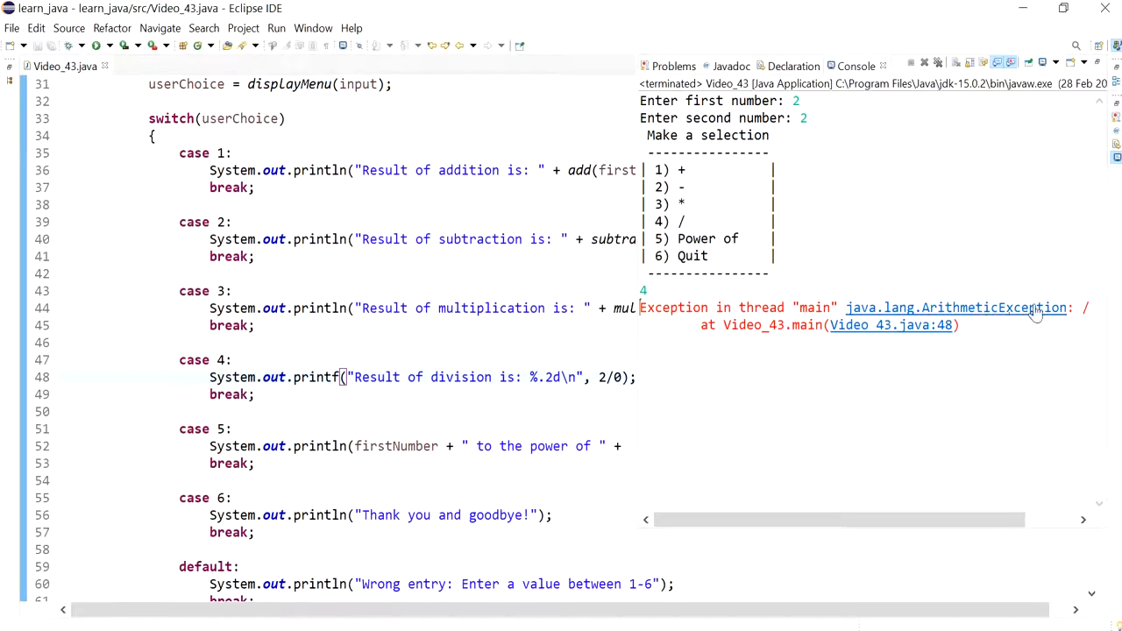
{"action": "mouse_move", "coordinate": [614, 336]}
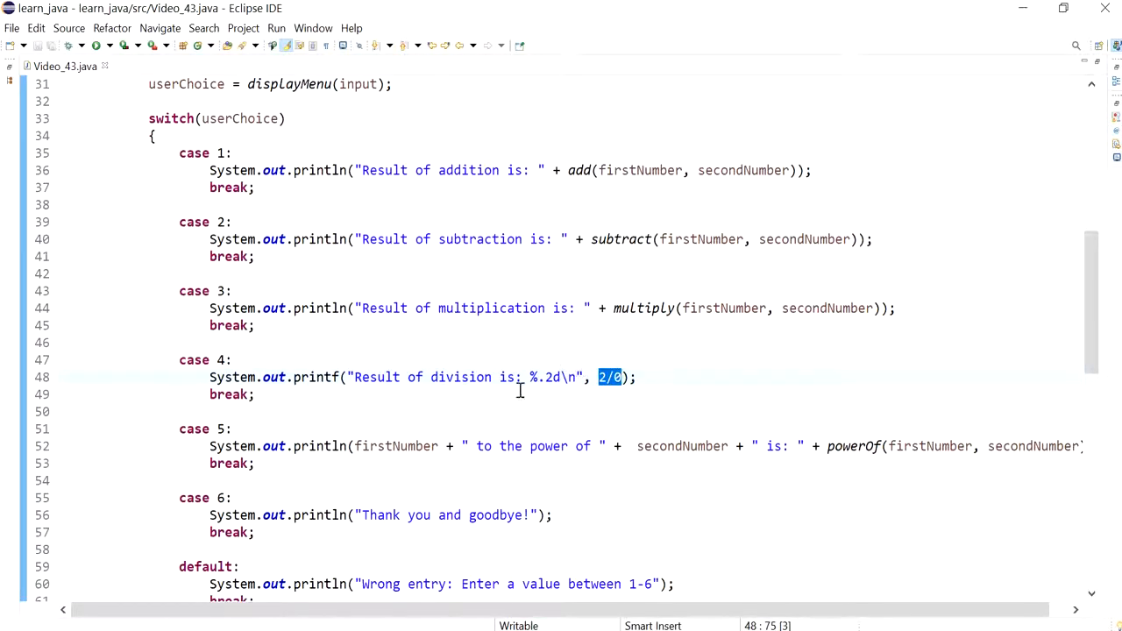
Restore divide(firstNumber, secondNumber) in case 4's printf and start an 'if (' above it.
{"action": "type", "text": "divide(firstNumber, secondNumber)"}
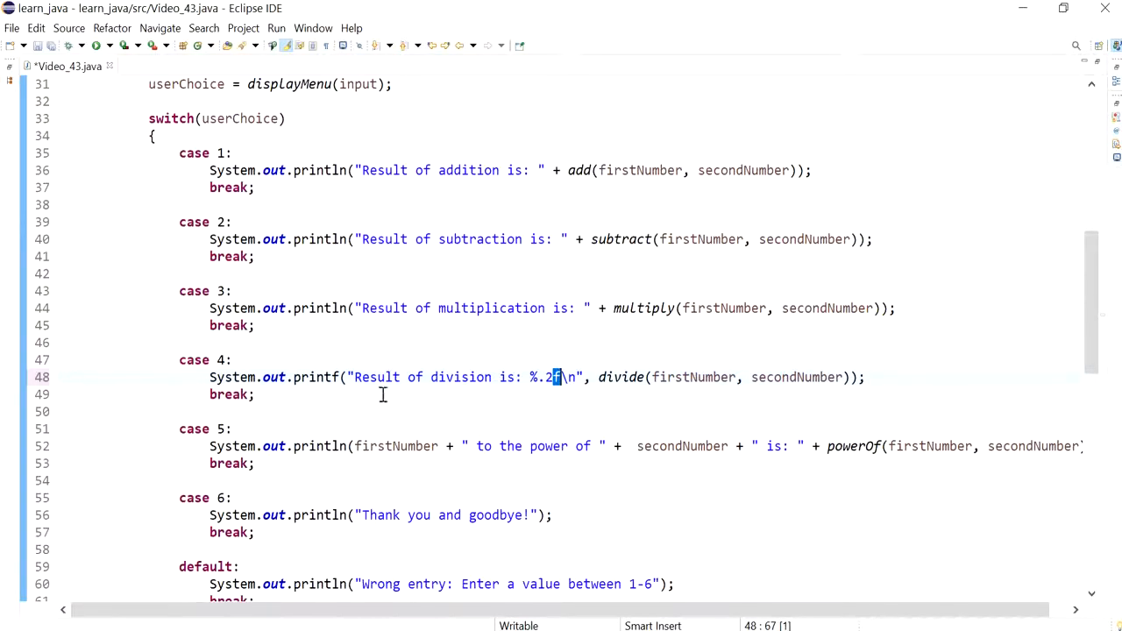
{"action": "type", "text": "if ("}
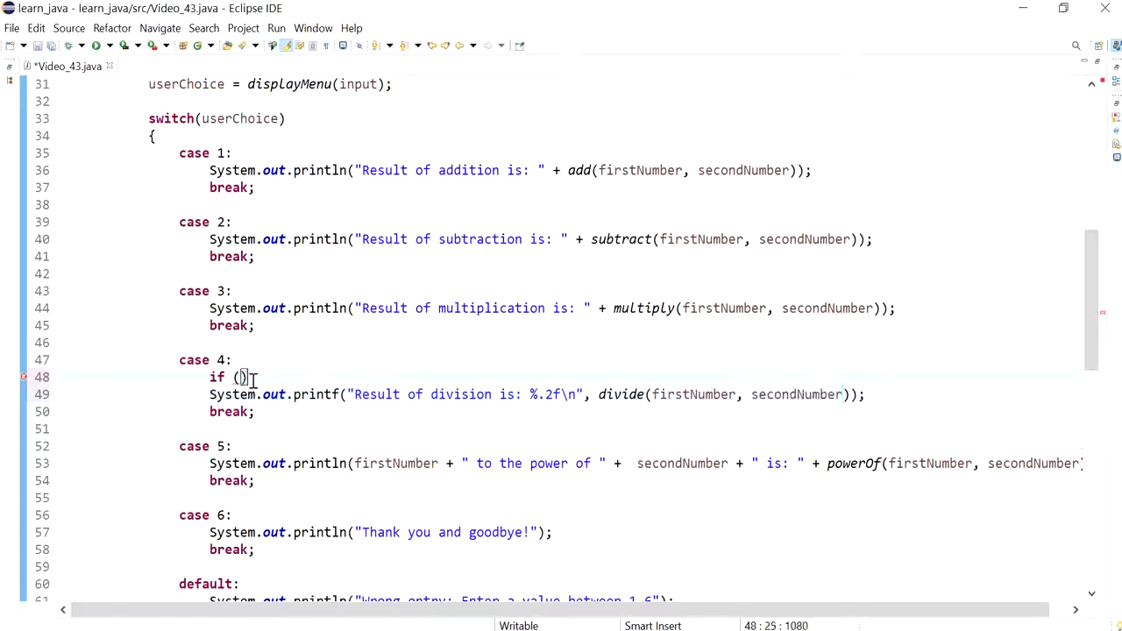
Complete if (secondNumber == 0) with a printf of "Can't divide by zero".
{"action": "type", "text": "secondNumber == 0"}
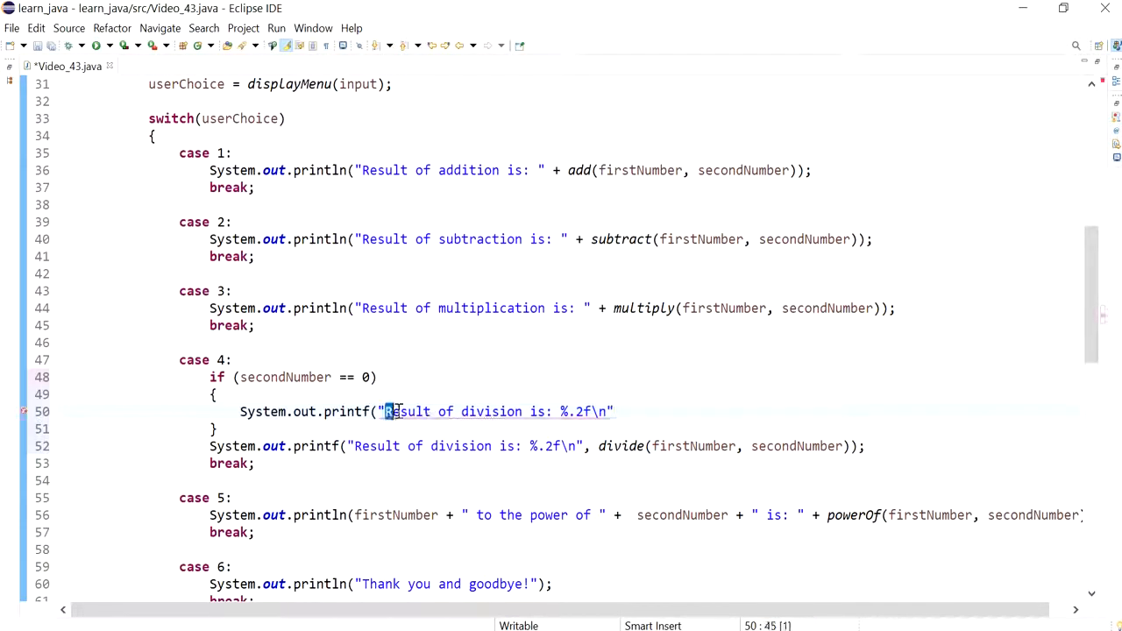
{"action": "left_click_drag", "start_coordinate": [393, 410], "coordinate": [610, 410]}
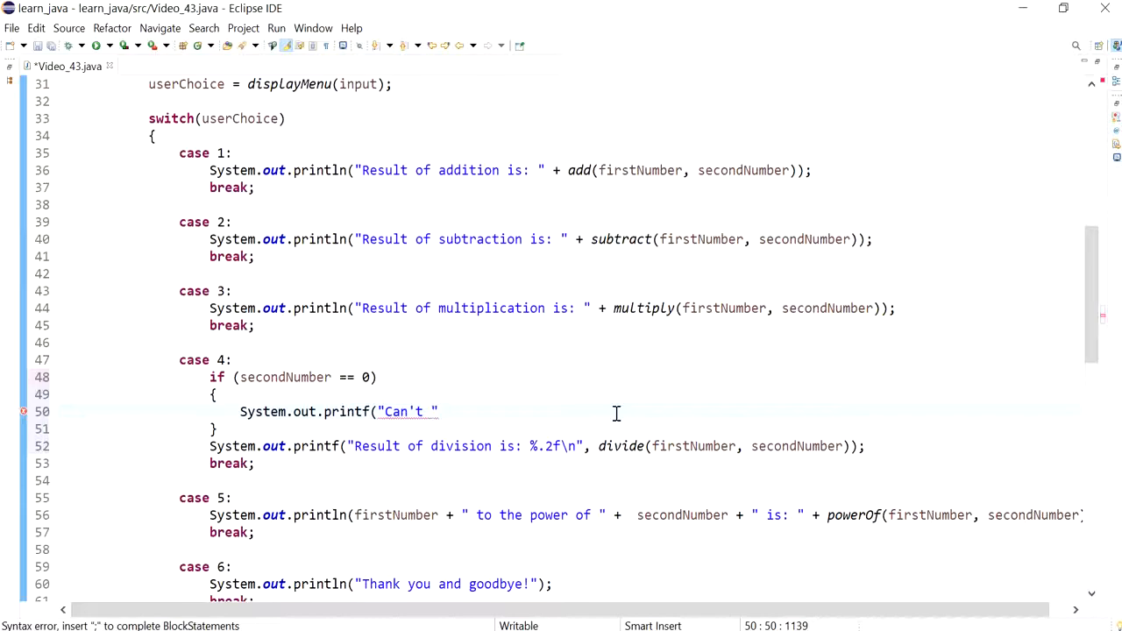
{"action": "type", "text": "di"}
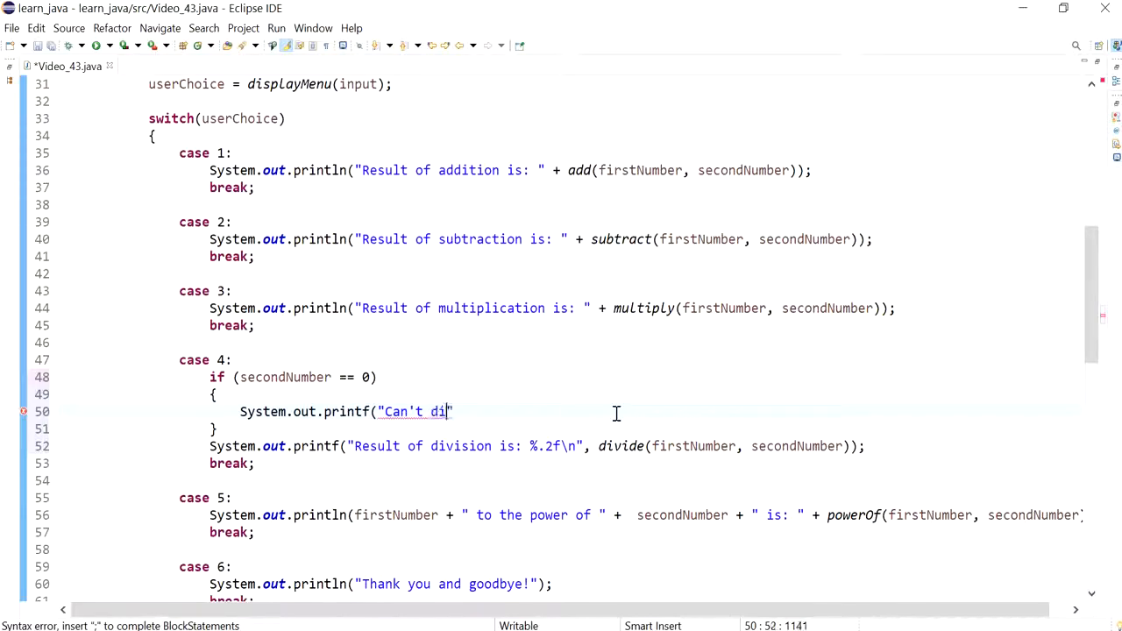
{"action": "type", "text": "vide by z"}
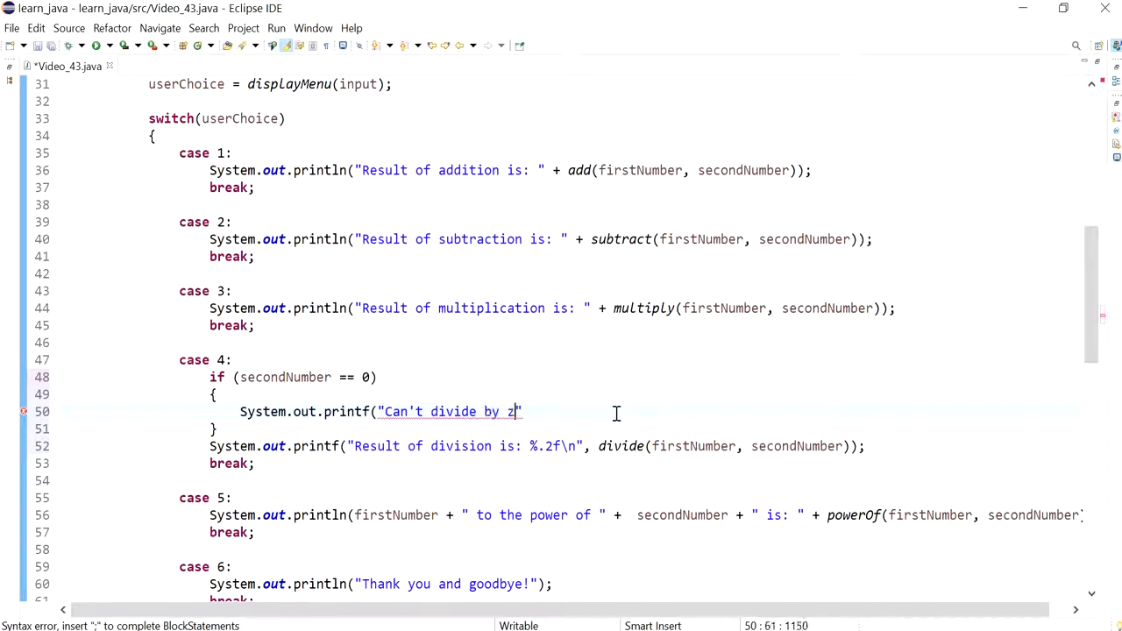
{"action": "type", "text": "ero\""}
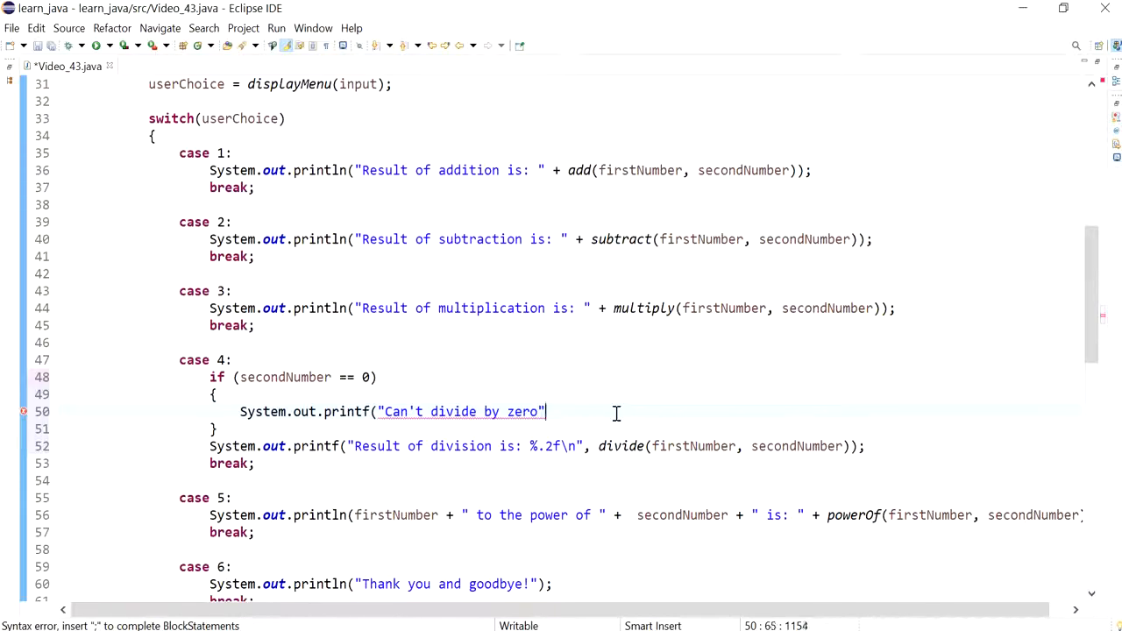
{"action": "type", "text": ");"}
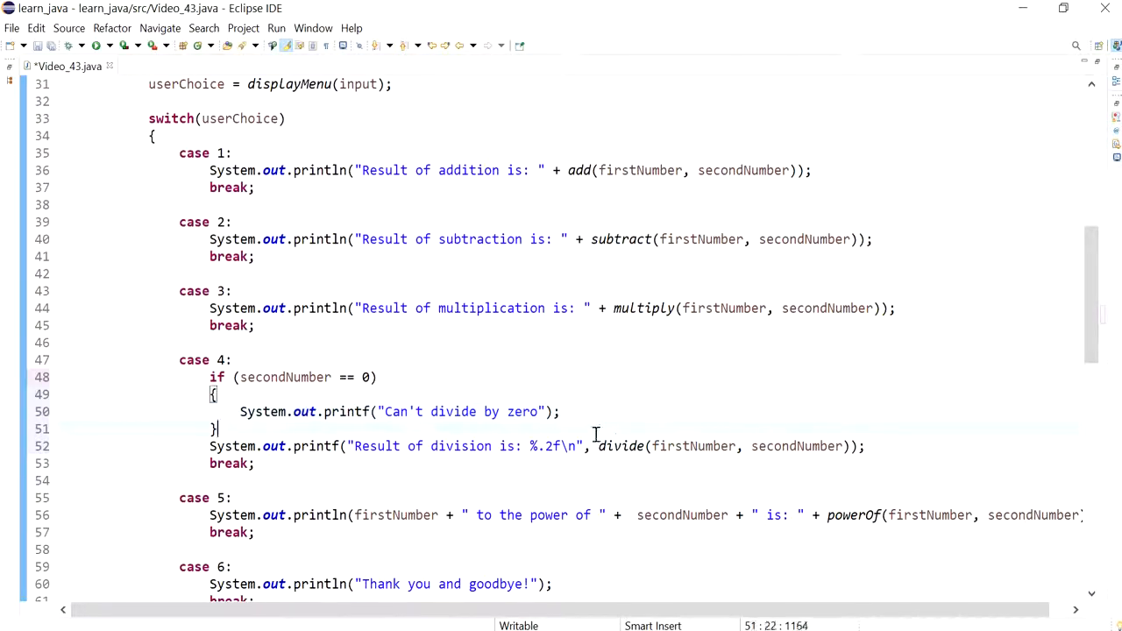
Add an else branch printing "Result of division is: %.2f" from divide(firstNumber, secondNumber).
{"action": "type", "text": "else"}
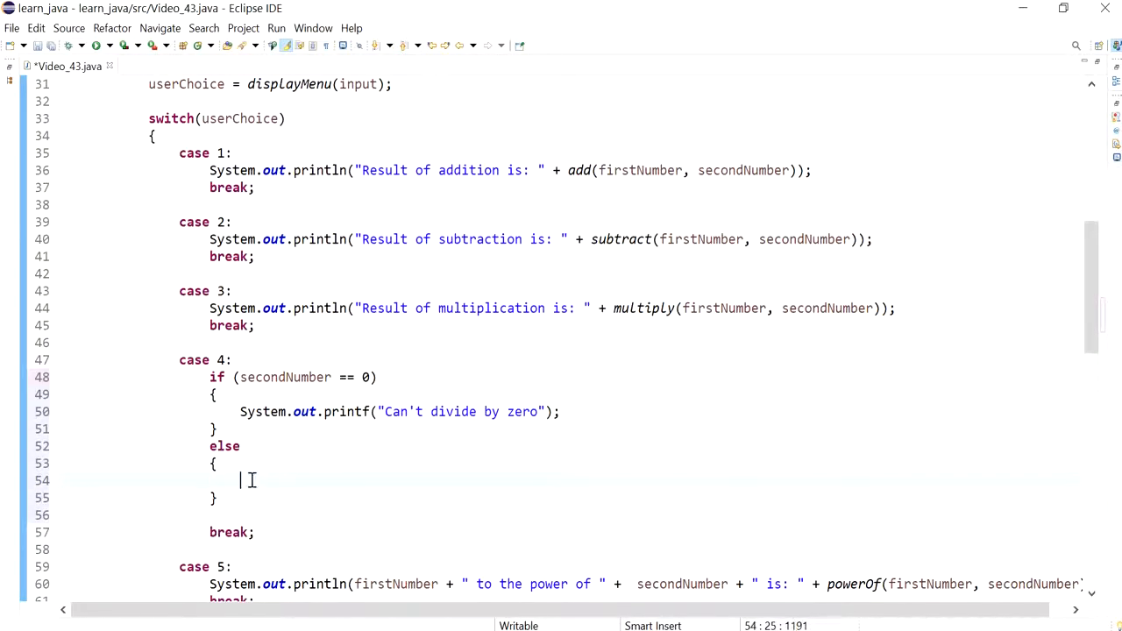
{"action": "type", "text": "System.out.printf(\"Result of division is: %.2f\\n\", divide(firstNumber, secondNumber));"}
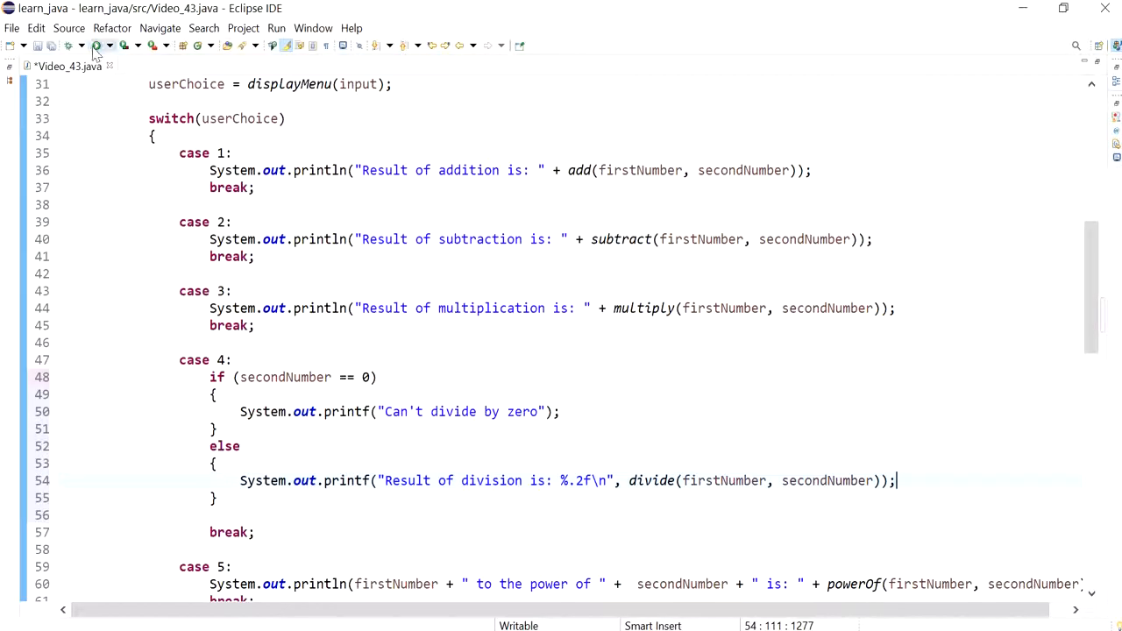
Run the calculator with 2 and 0 and choose division to get the 'Can't divide by zero' message.
{"action": "left_click", "coordinate": [95, 46]}
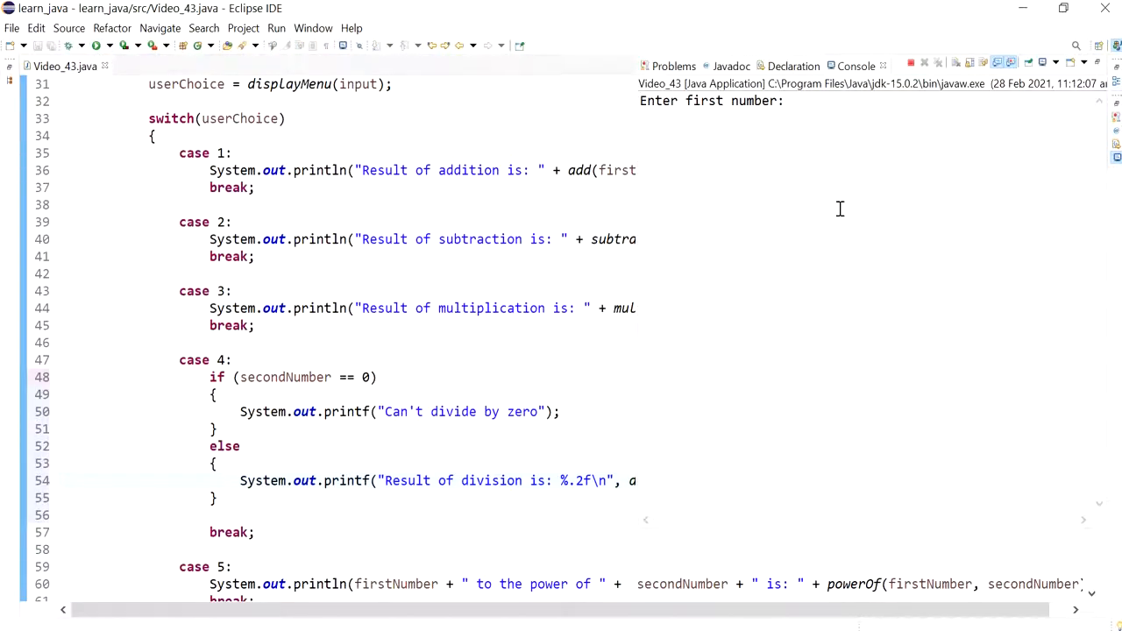
{"action": "type", "text": "2"}
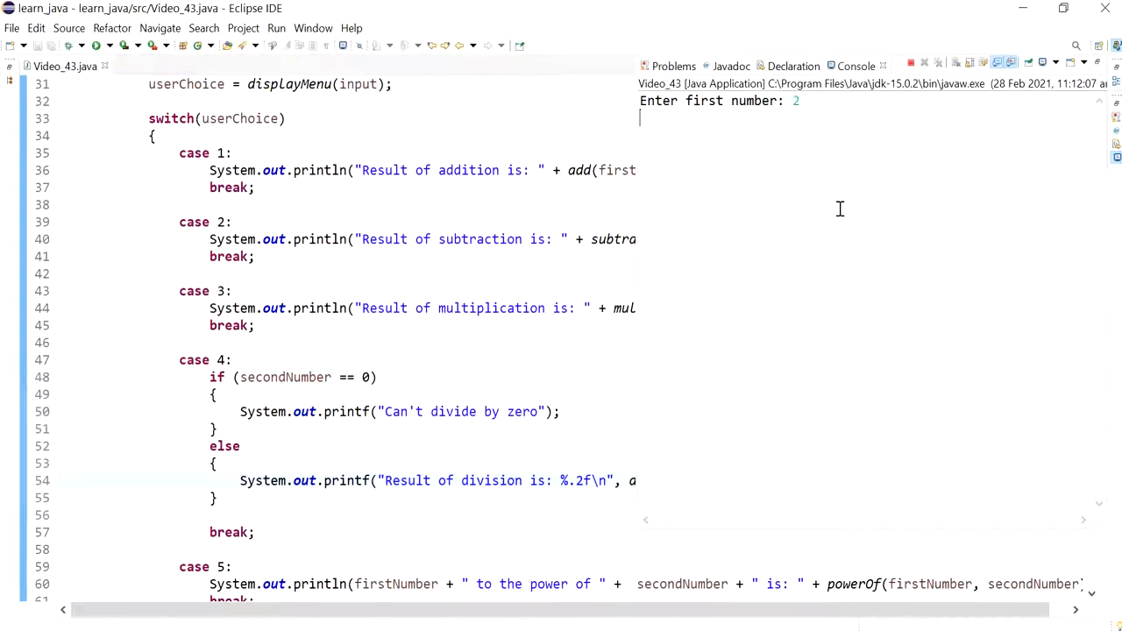
{"action": "type", "text": "0"}
{"action": "left_click", "coordinate": [349, 412]}
{"action": "type", "text": "ln"}
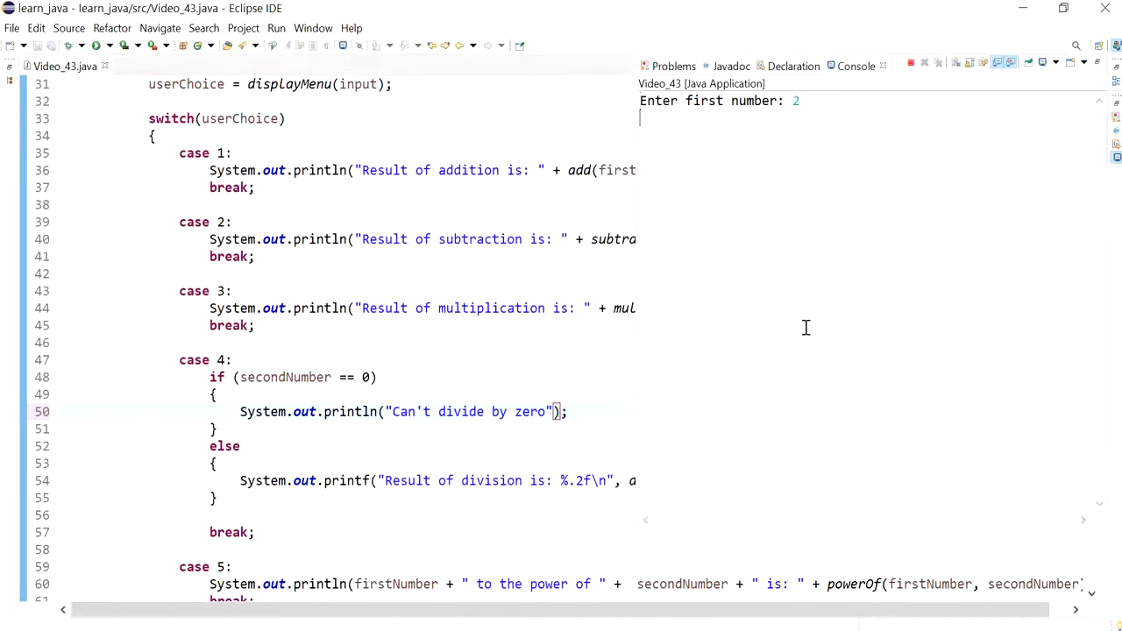
{"action": "type", "text": "0"}
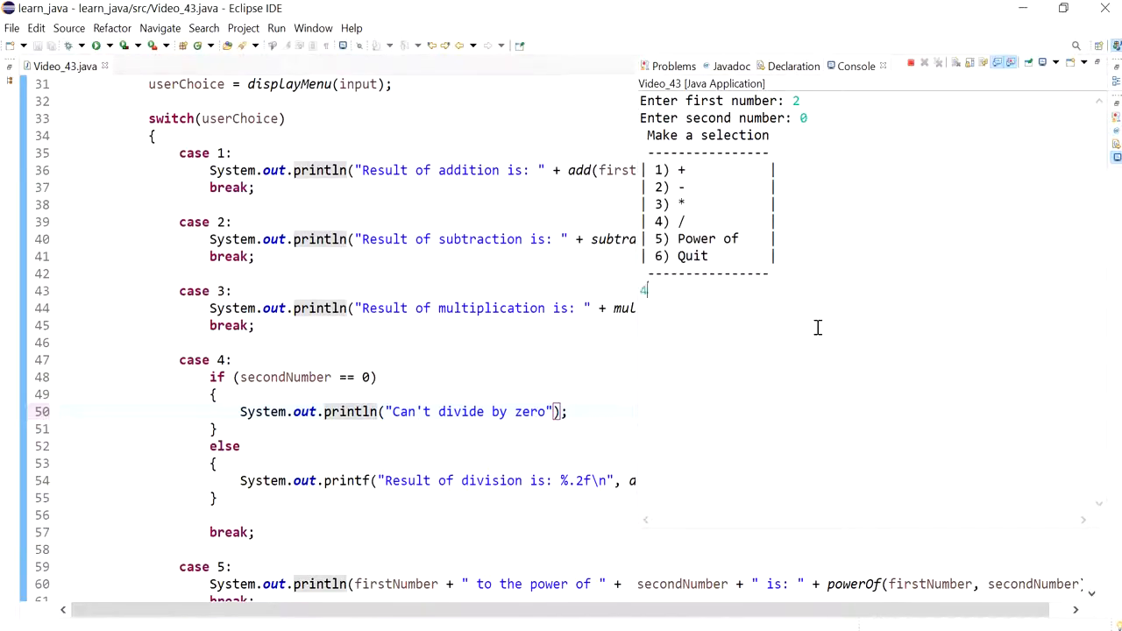
{"action": "key", "text": "Enter"}
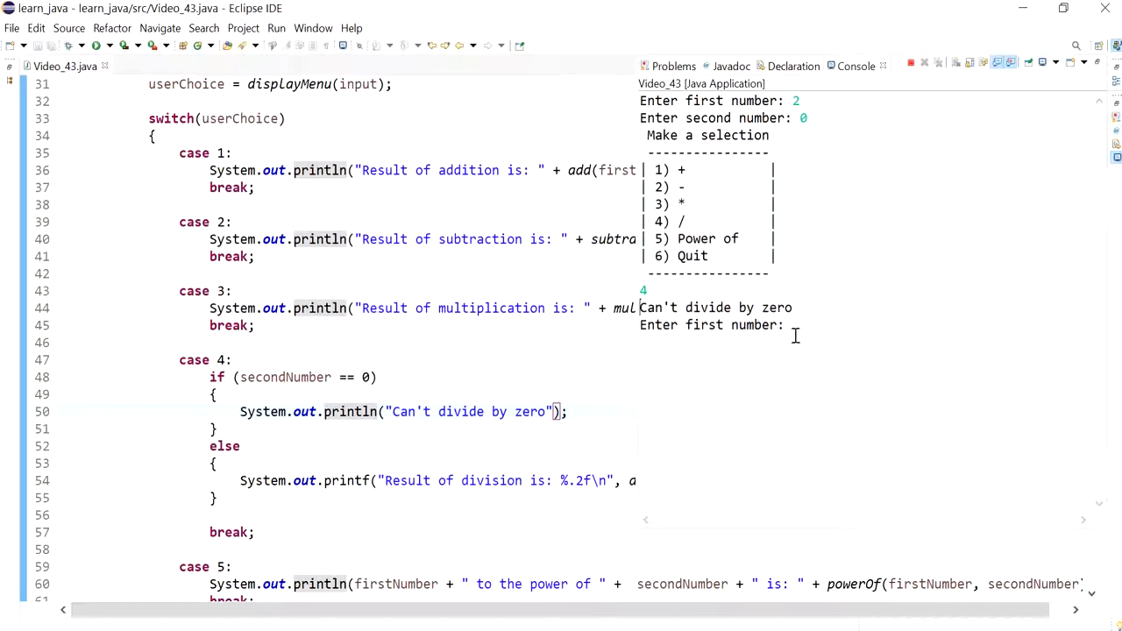